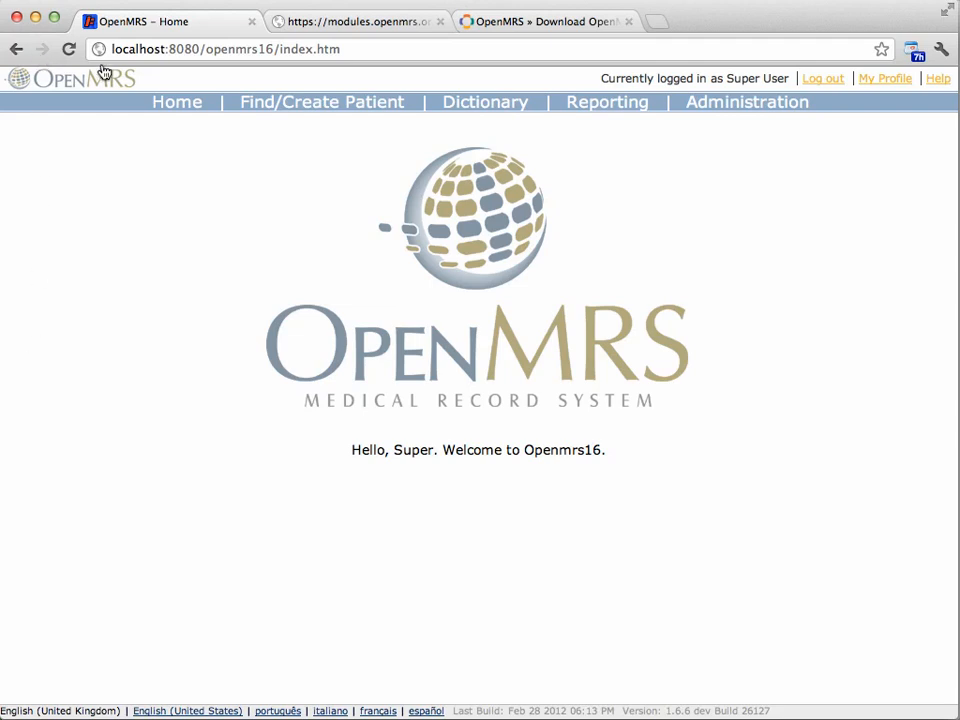
Step: Go to the Administration page of the 1.6 server as Super User
click(356, 20)
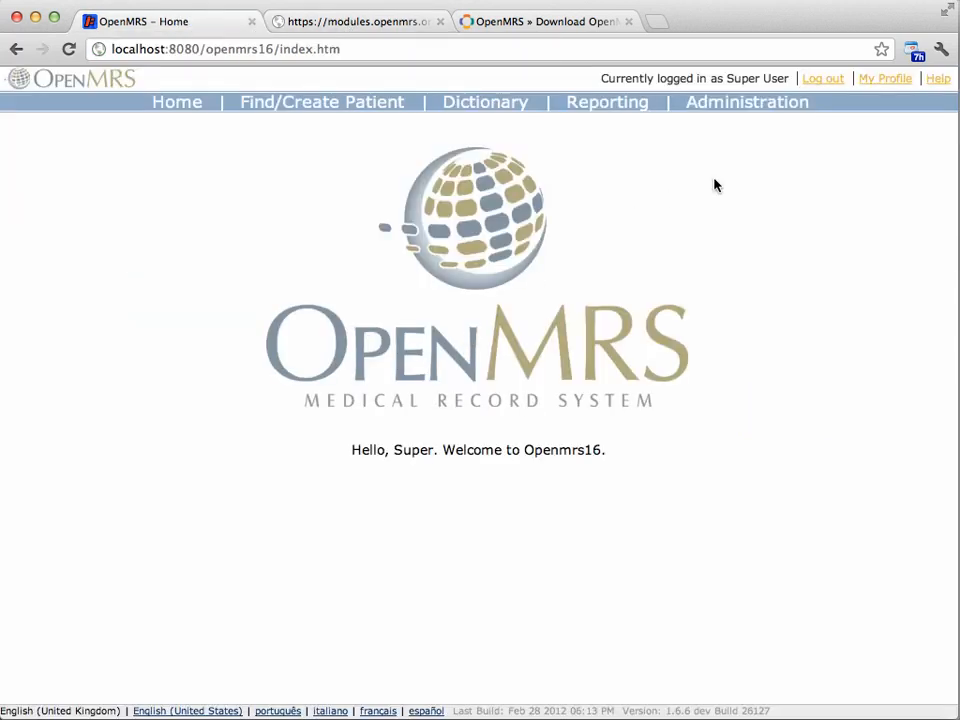
click(746, 100)
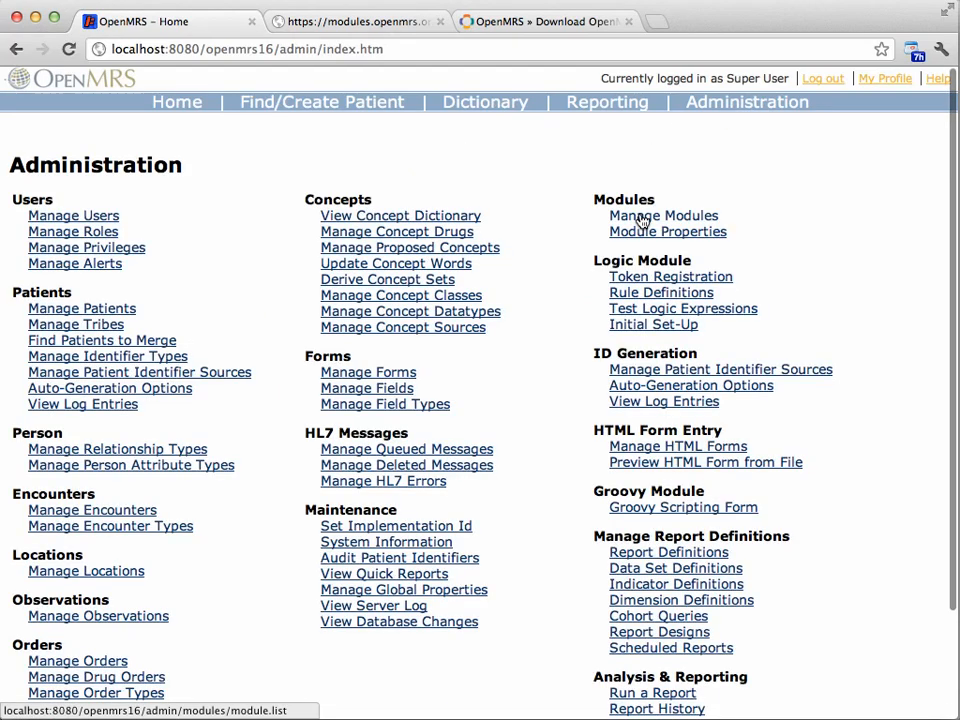
Step: Upload releasetestinghelper-1.0.omod from Downloads via Manage Modules so it starts running
click(664, 216)
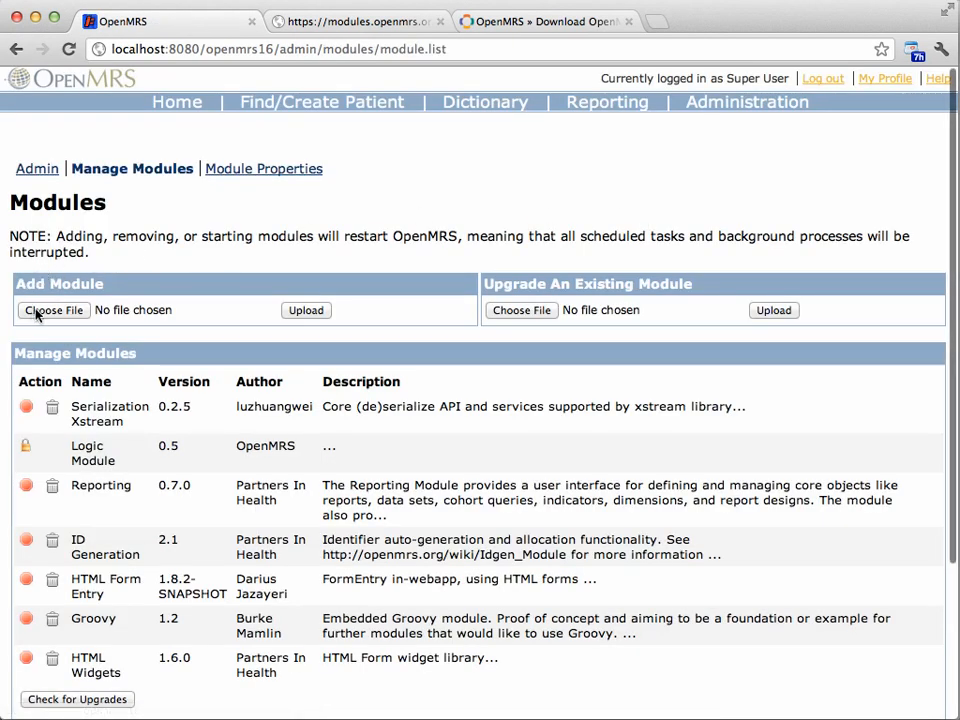
click(54, 310)
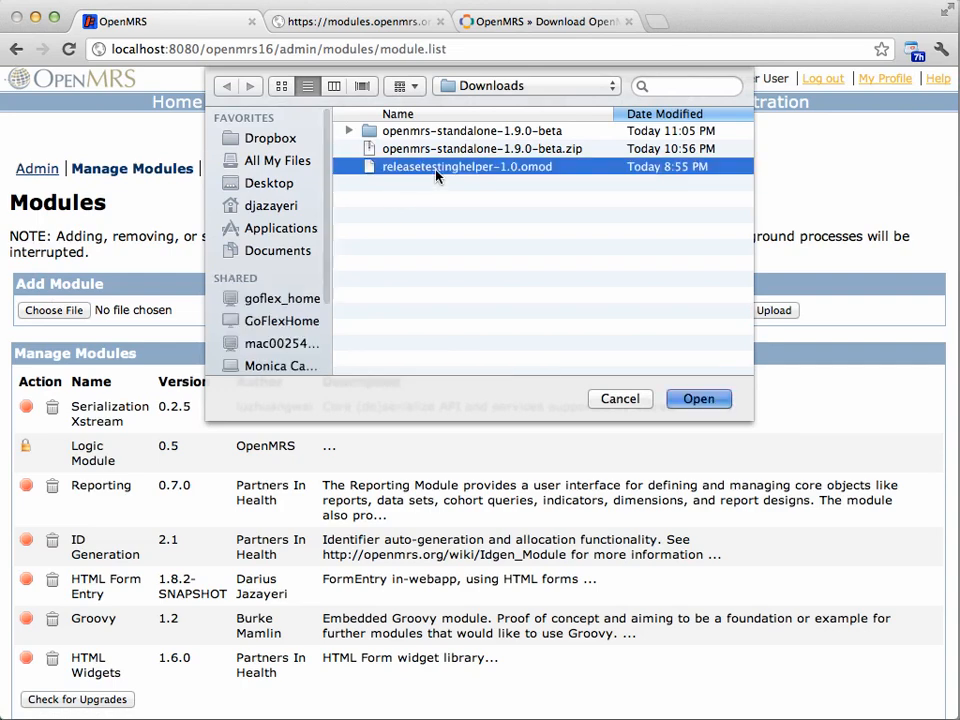
click(698, 398)
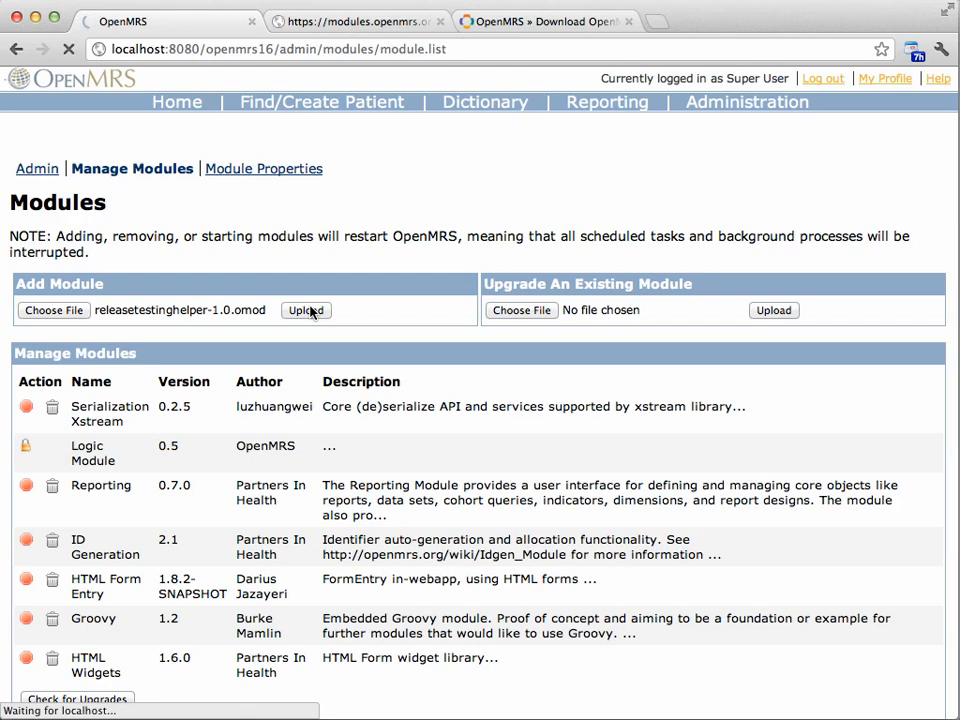
click(304, 310)
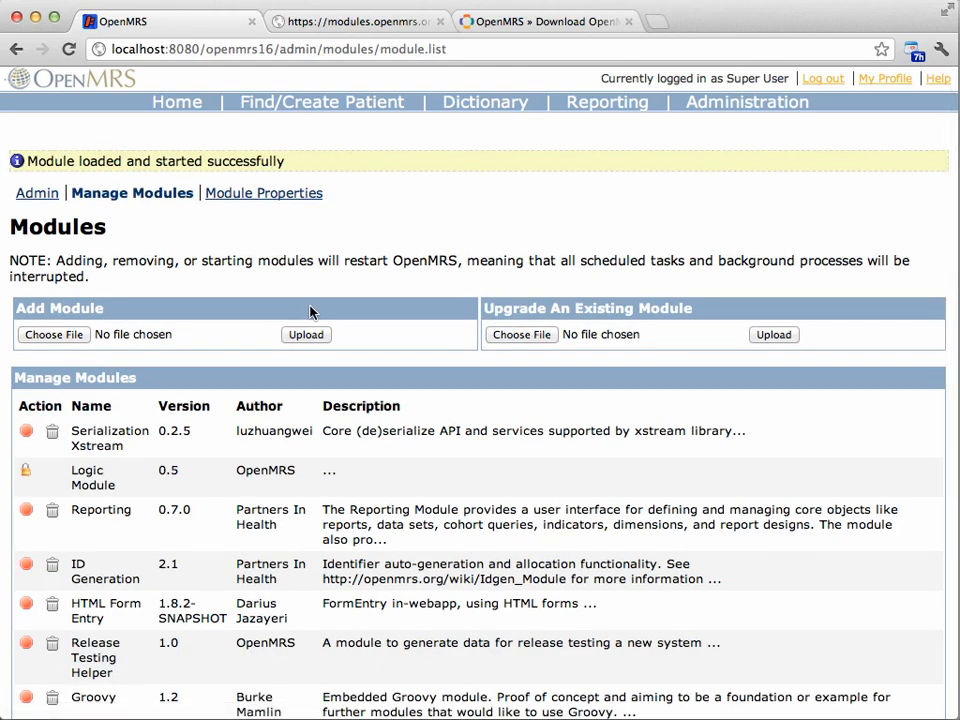
click(544, 20)
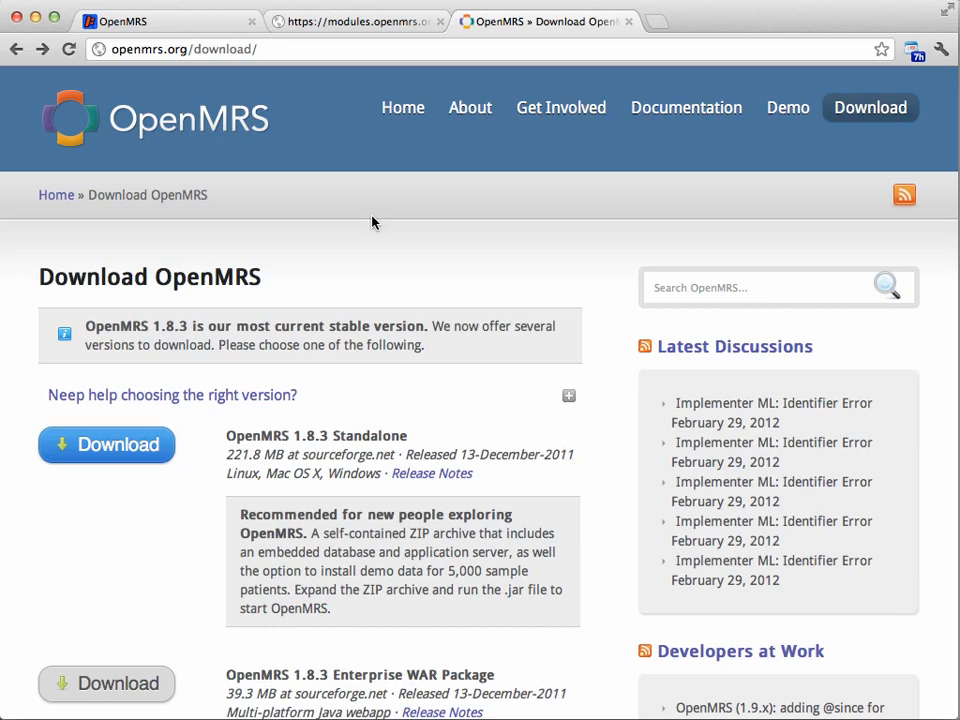
Step: Scroll the openmrs.org download page down to its Additional Resources section
scroll(down, 3)
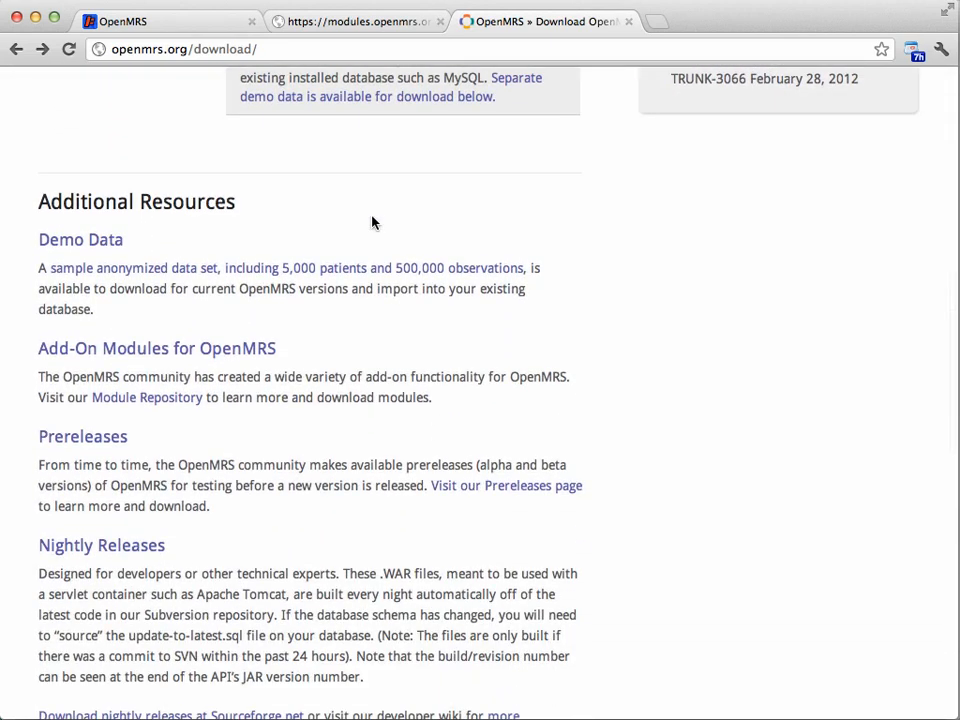
mouse_move(70, 442)
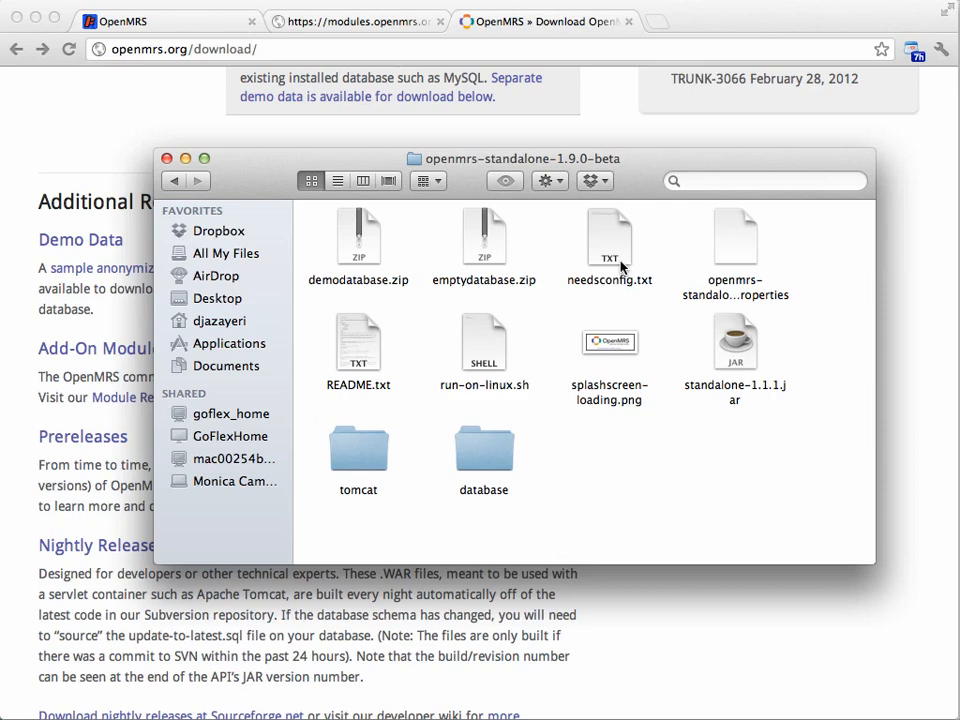
mouse_move(716, 364)
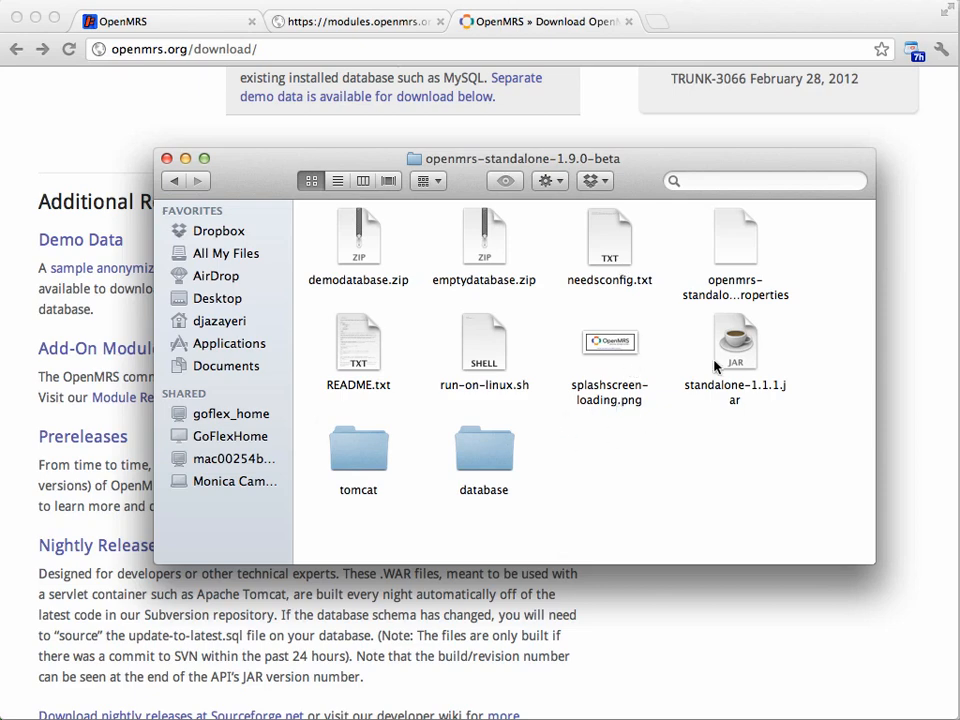
Step: Run standalone-1.1.1.jar so the OpenMRS Installation Wizard appears in the browser
click(736, 344)
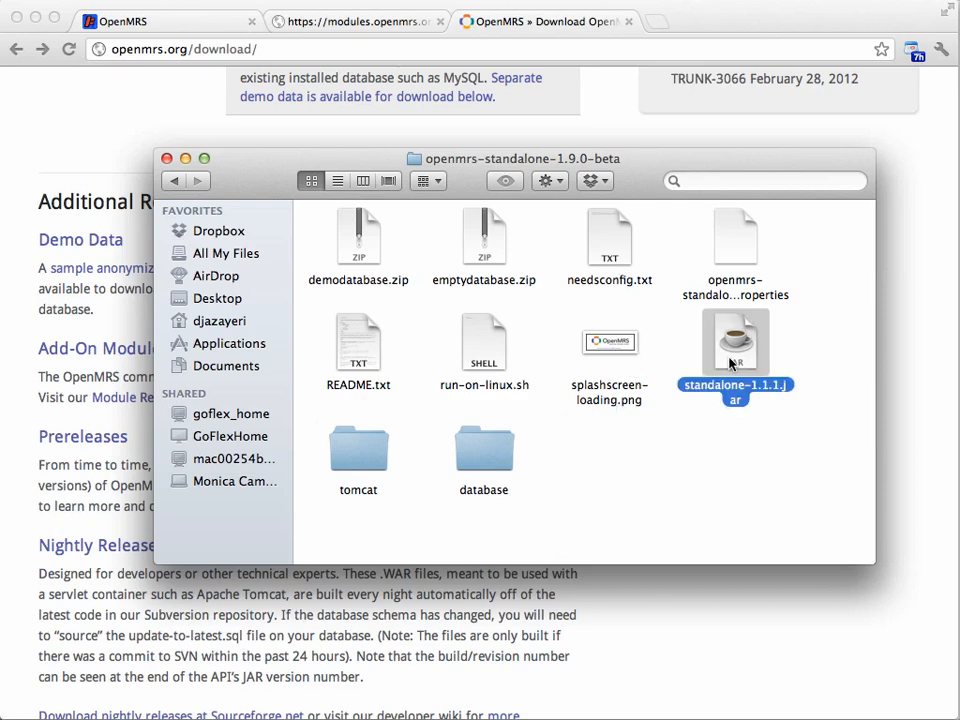
double_click(736, 344)
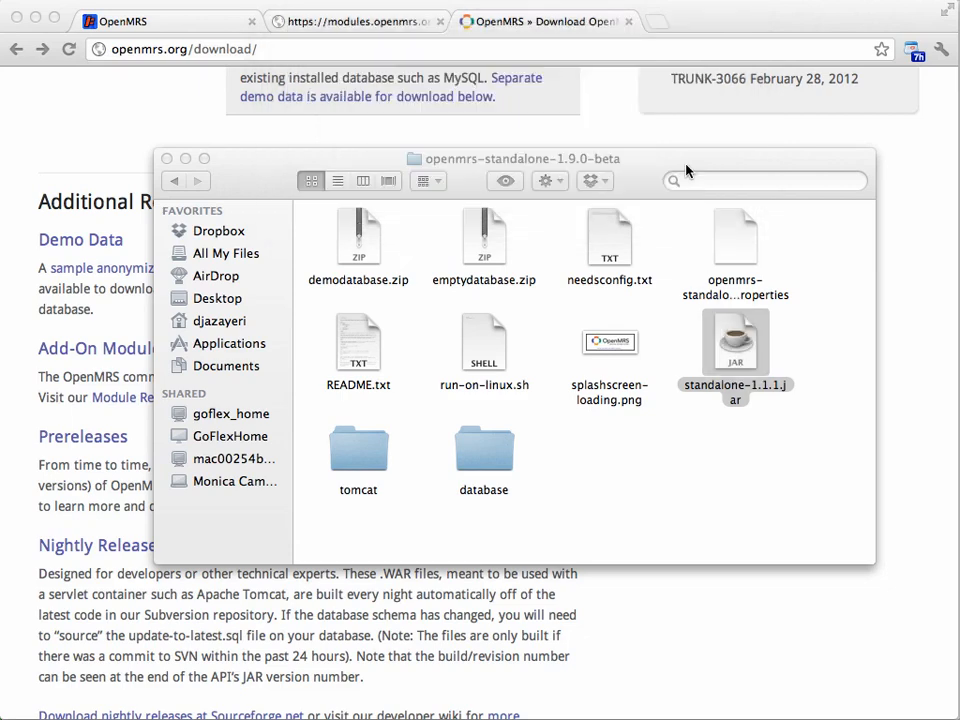
double_click(736, 340)
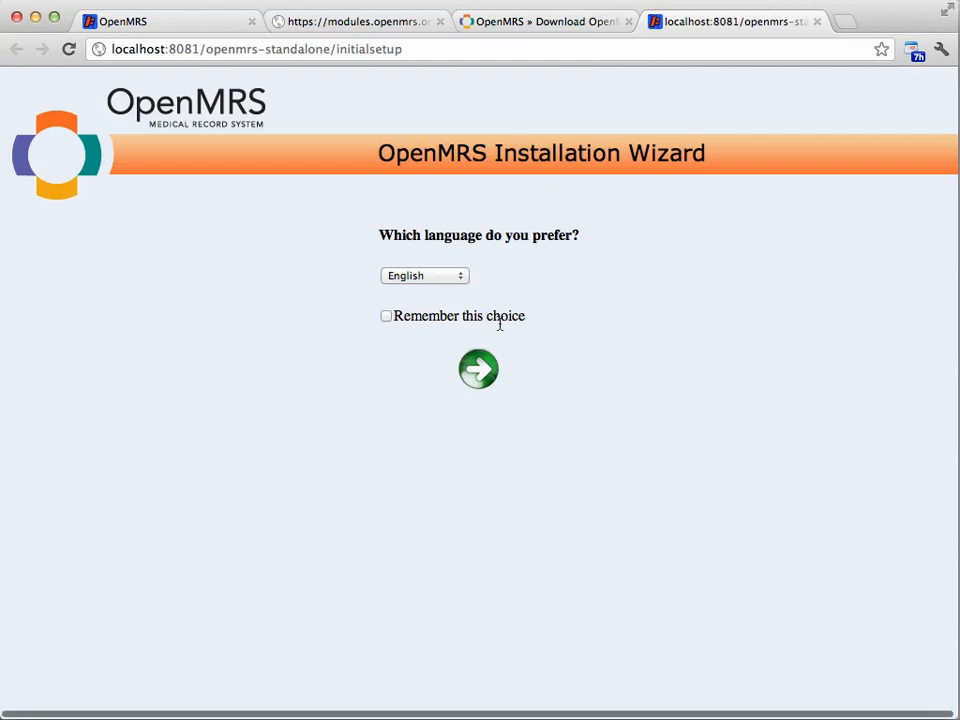
Step: Keep English, choose the Testing installation type and continue to the remote system form
click(478, 368)
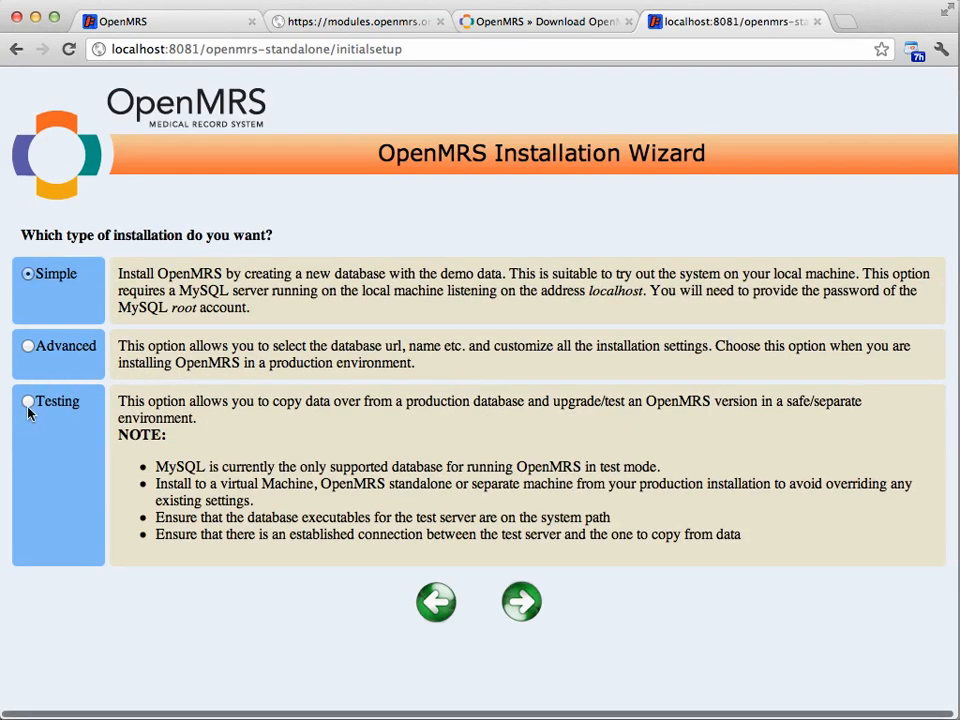
click(28, 400)
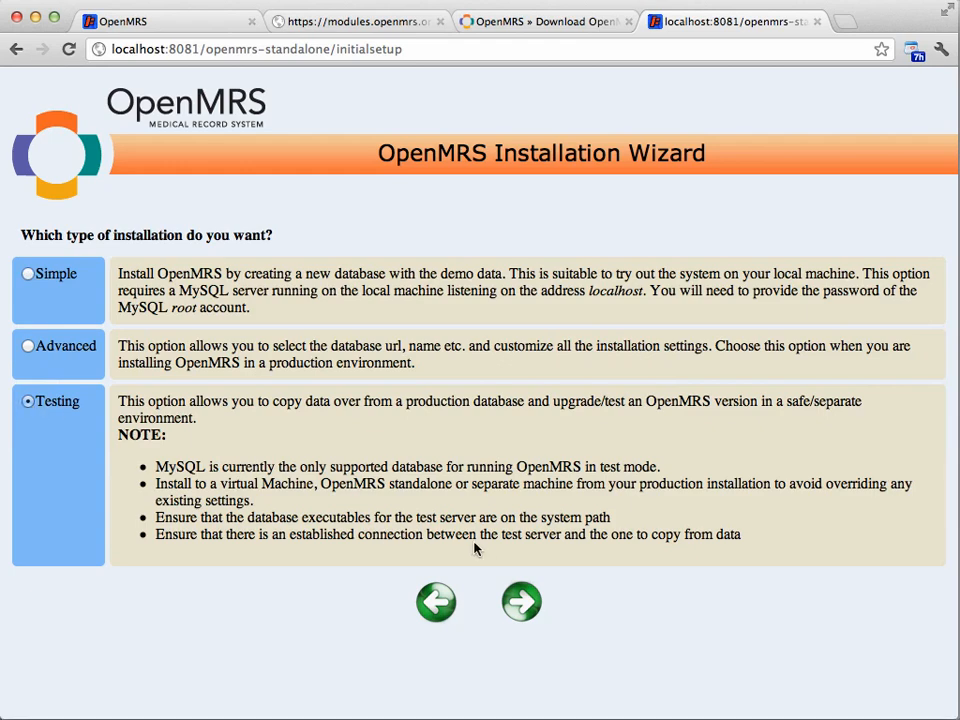
mouse_move(520, 600)
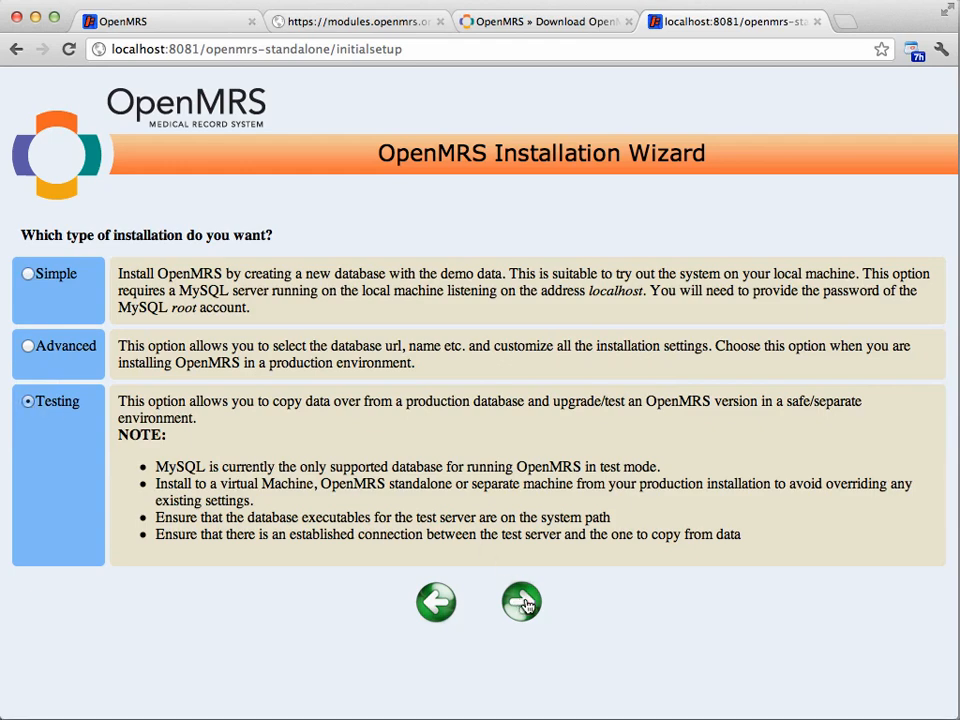
click(520, 600)
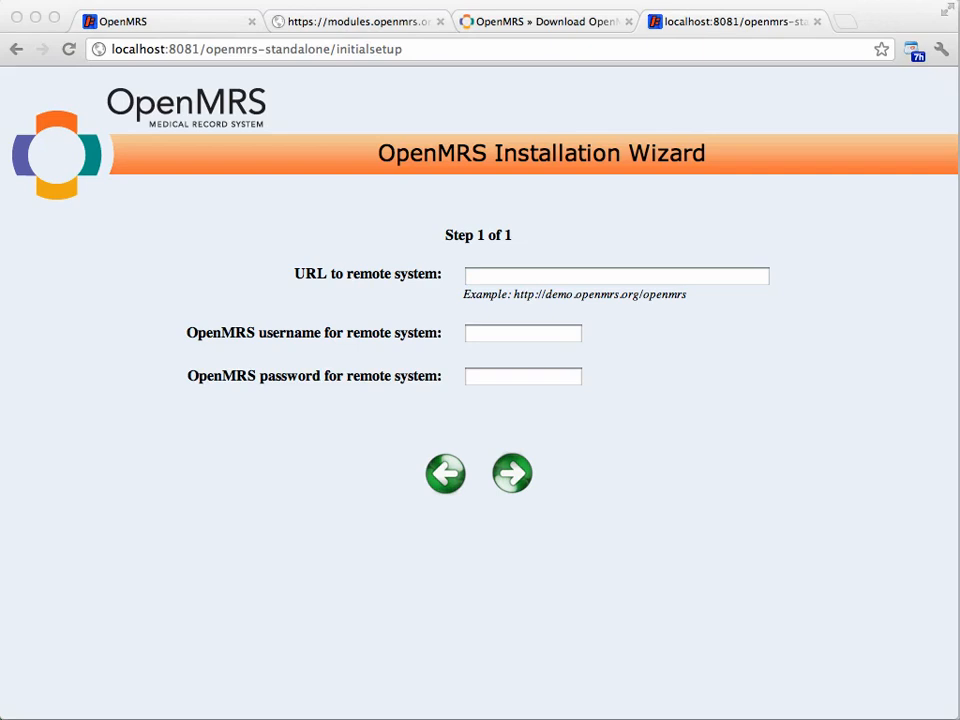
click(616, 276)
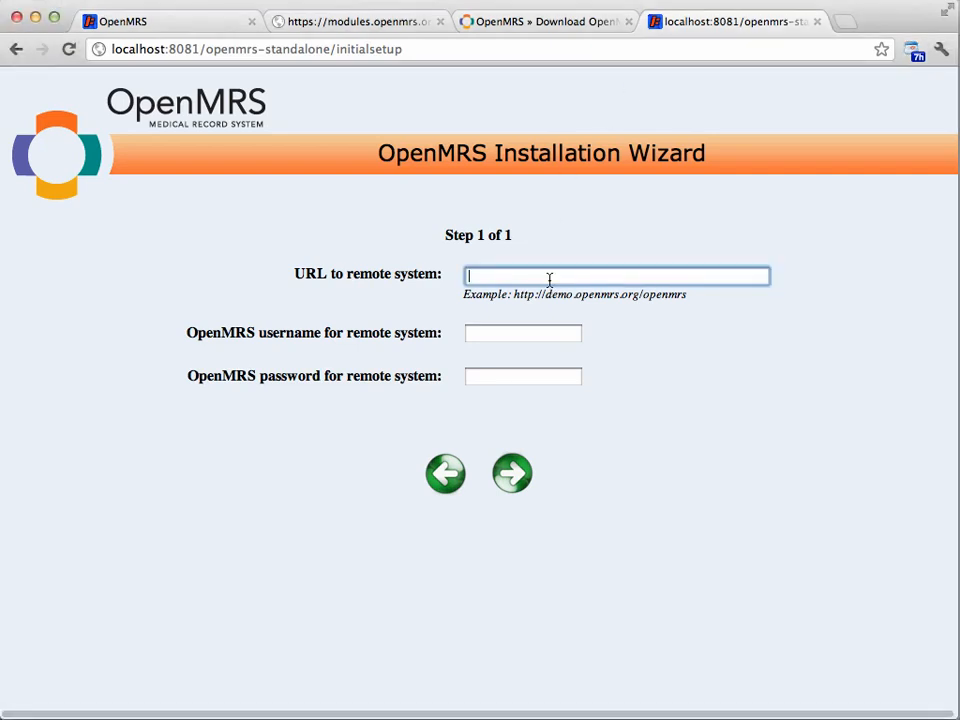
text(http://localhost:8080/openmrs16)
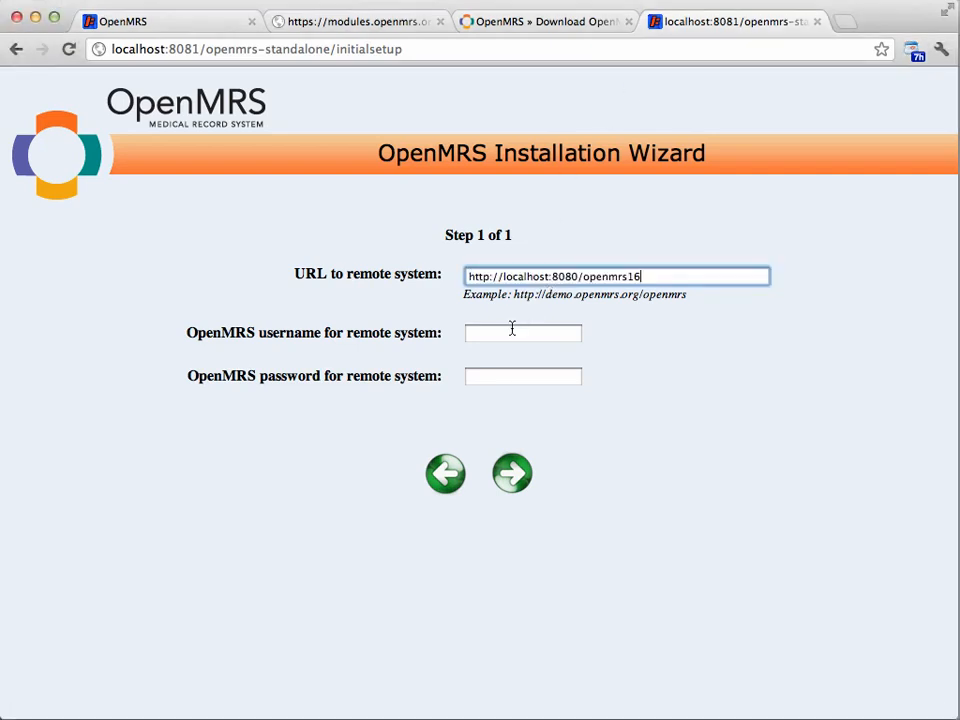
click(524, 332)
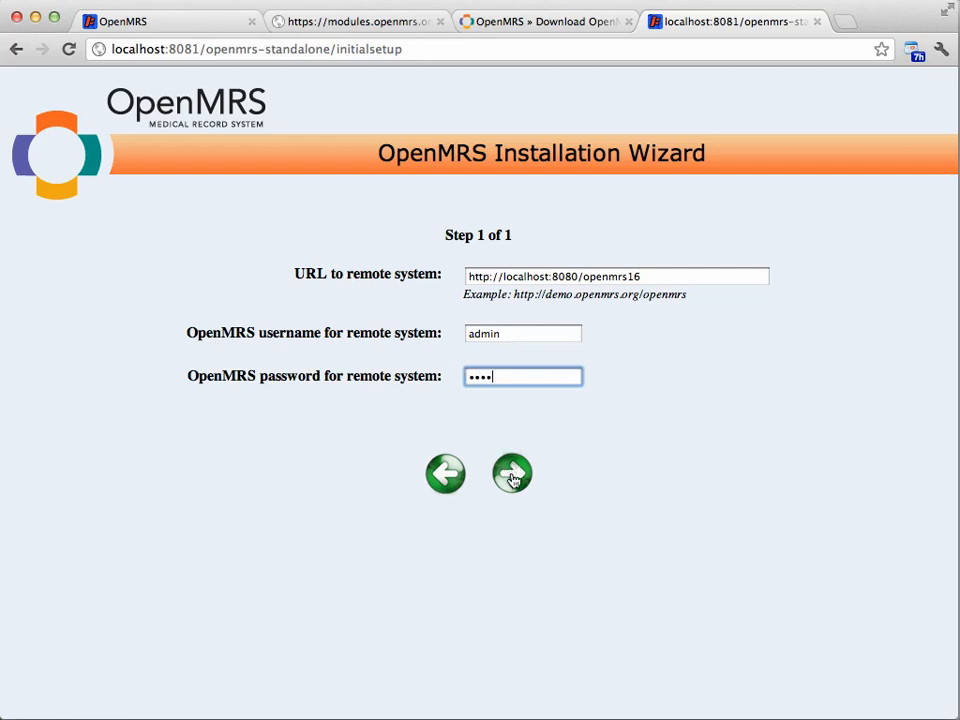
click(512, 472)
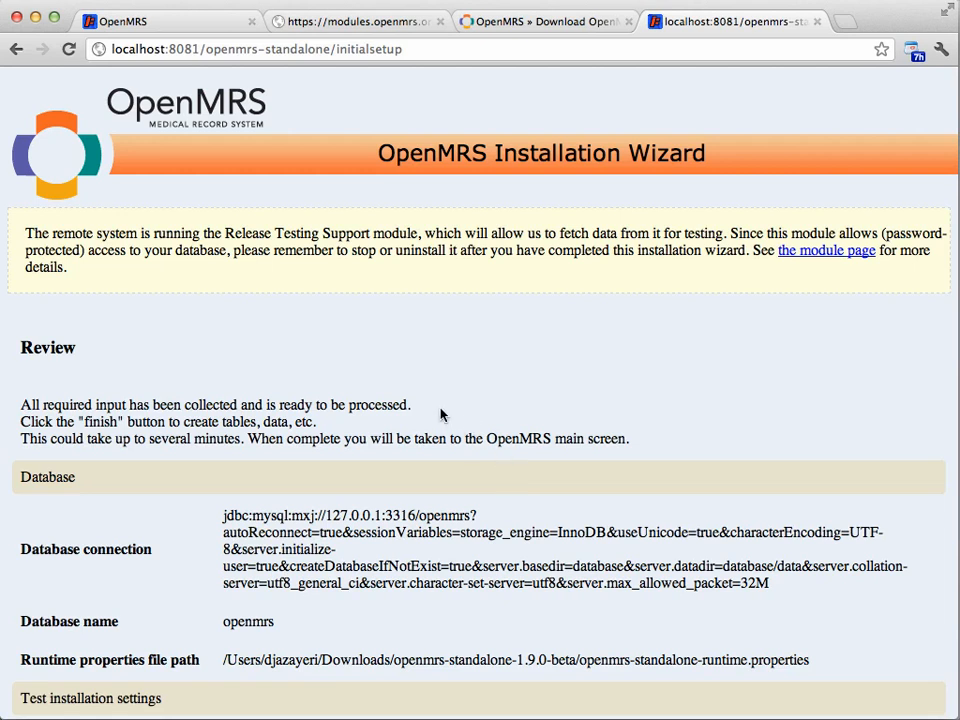
mouse_move(472, 400)
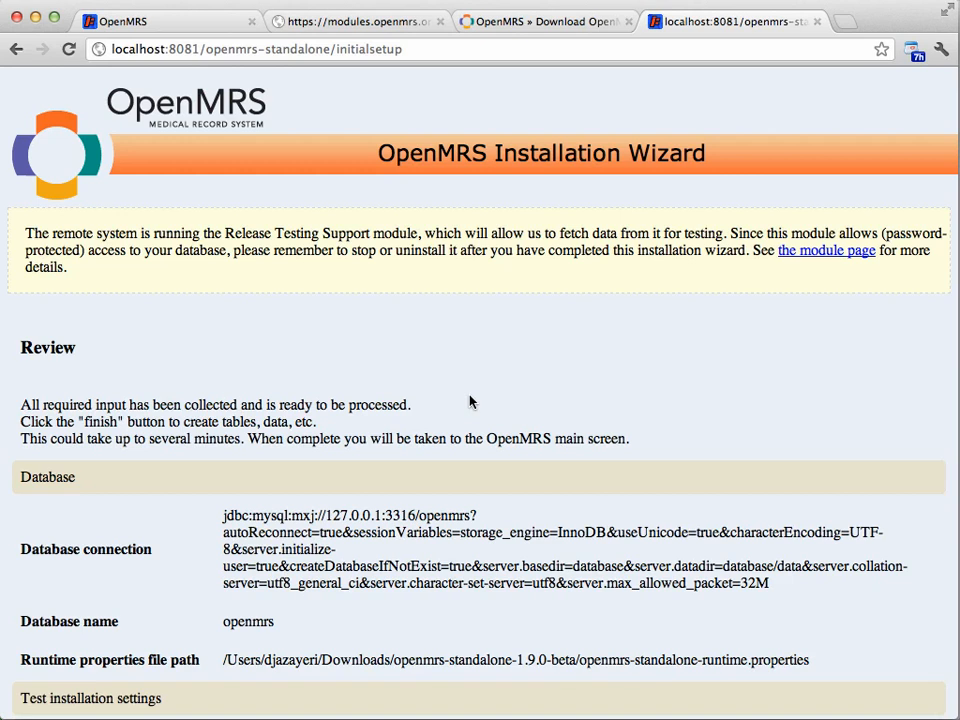
mouse_move(584, 356)
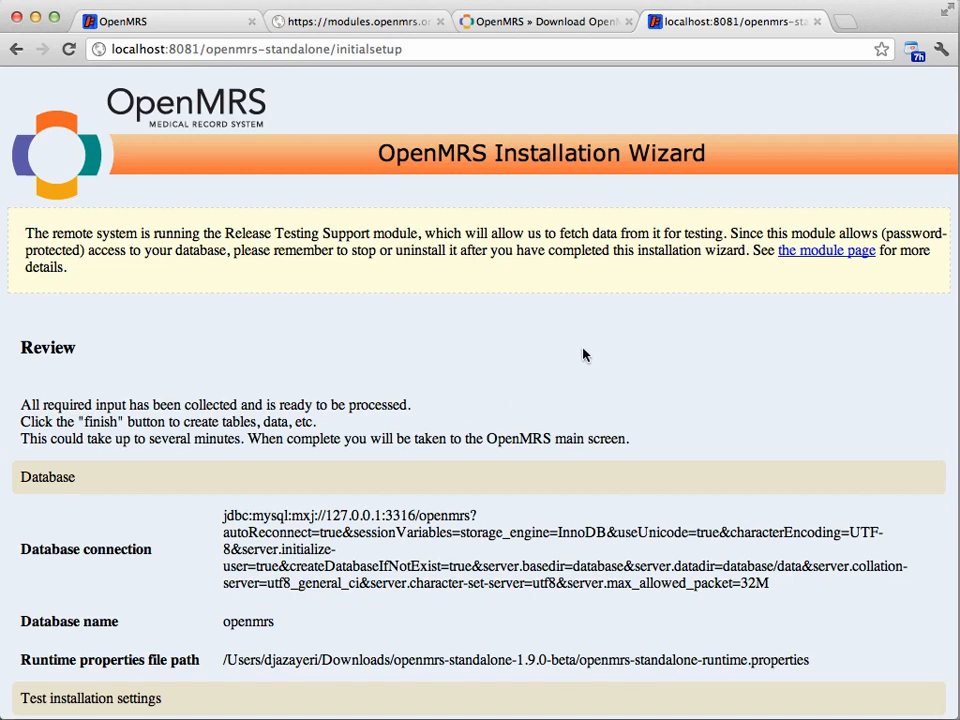
Step: Finish the wizard with the reviewed settings so the test installation starts importing data
scroll(down, 3)
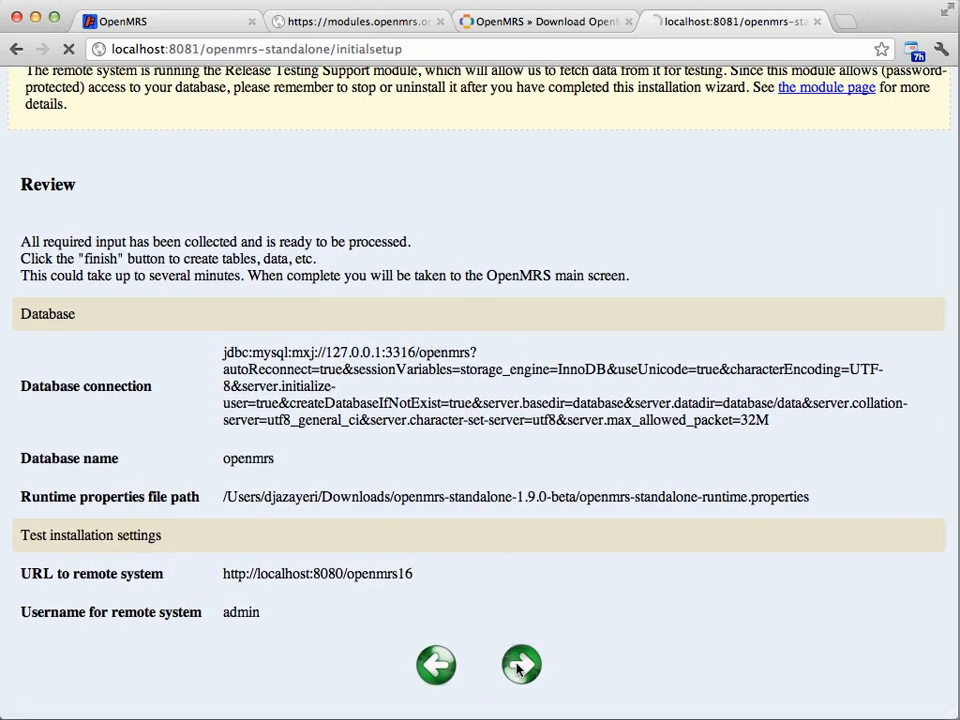
click(520, 664)
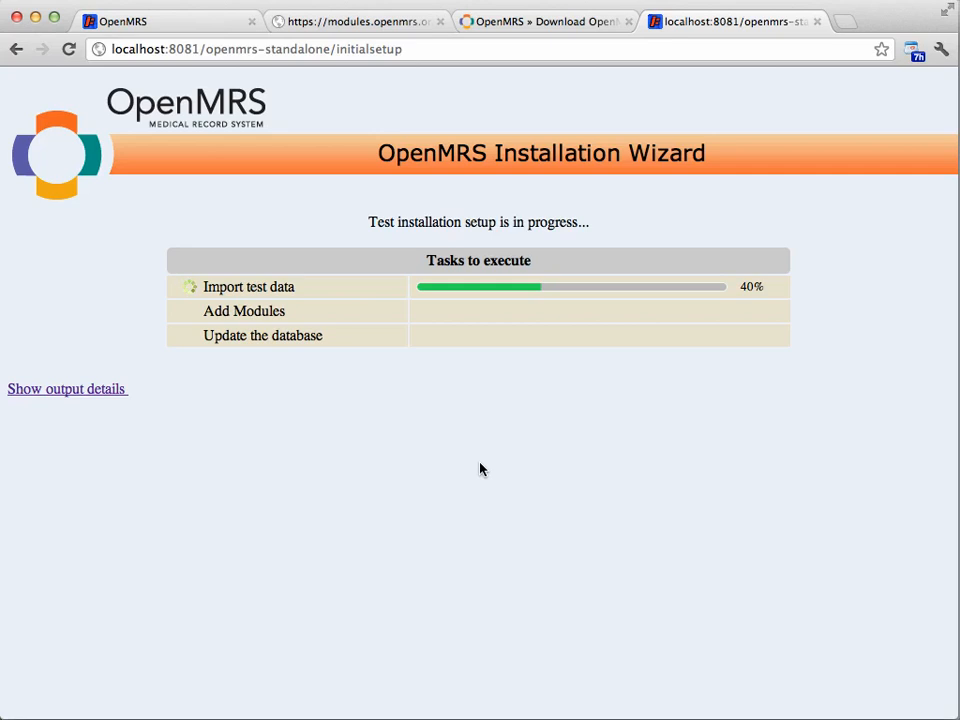
mouse_move(724, 652)
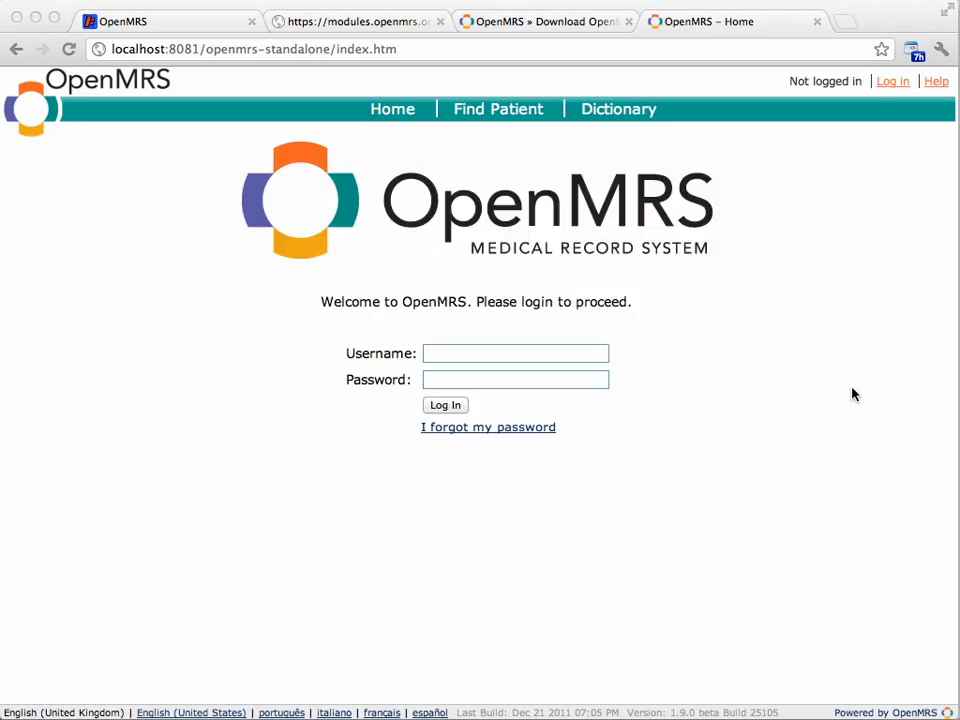
Step: Log in to OpenMRS 1.9 as admin and reach the Super User home page
click(516, 352)
text(admin)
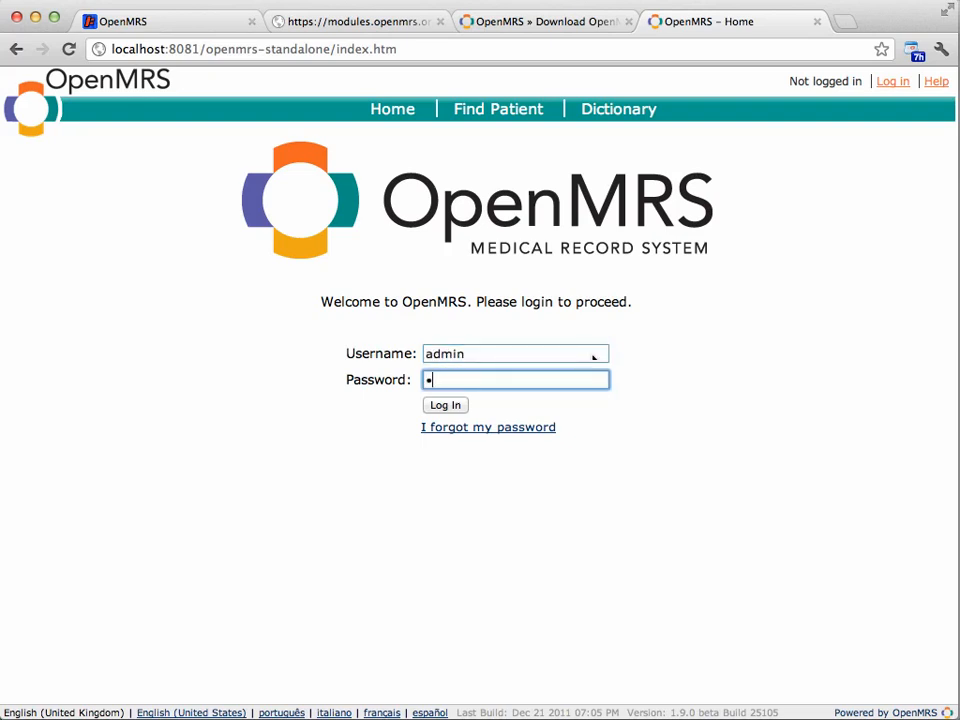
click(444, 404)
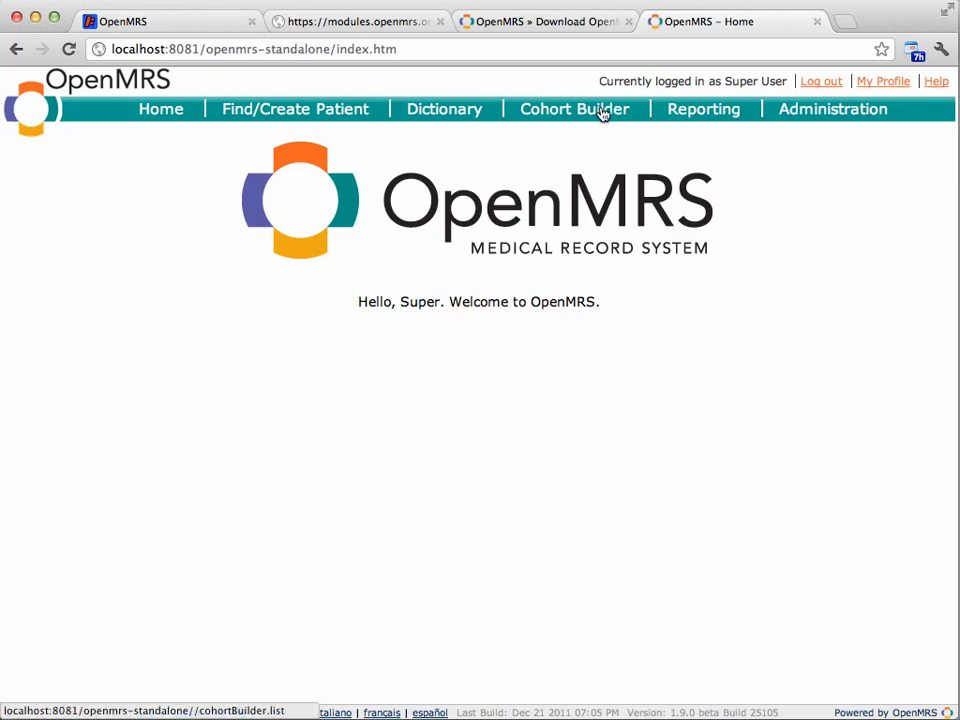
Step: List All Patients in Cohort Builder (100 results), then go to Administration
click(574, 108)
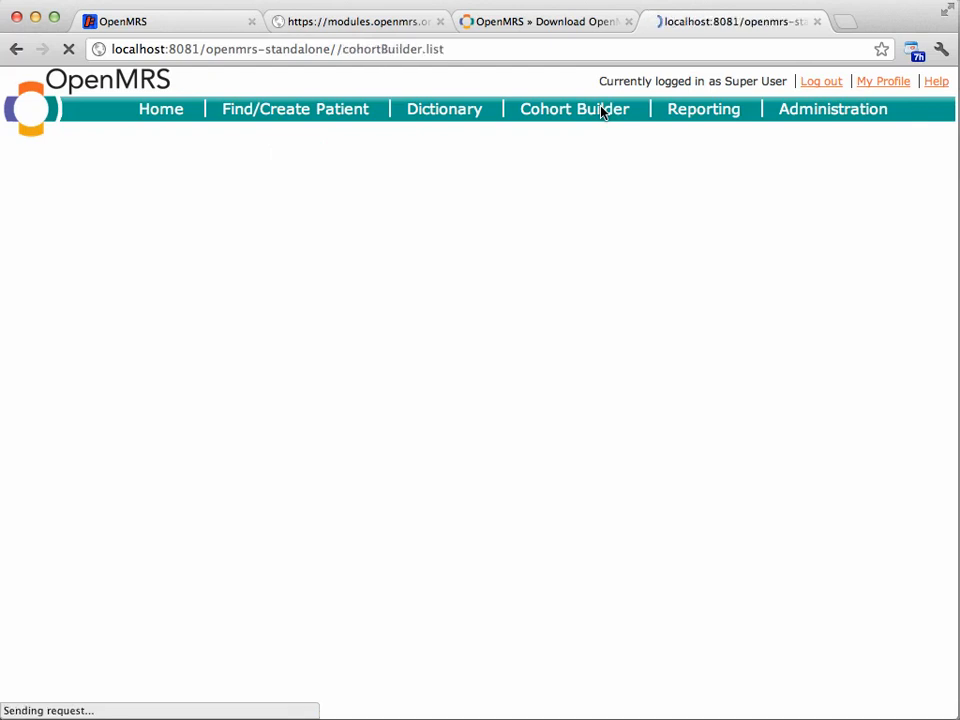
click(574, 108)
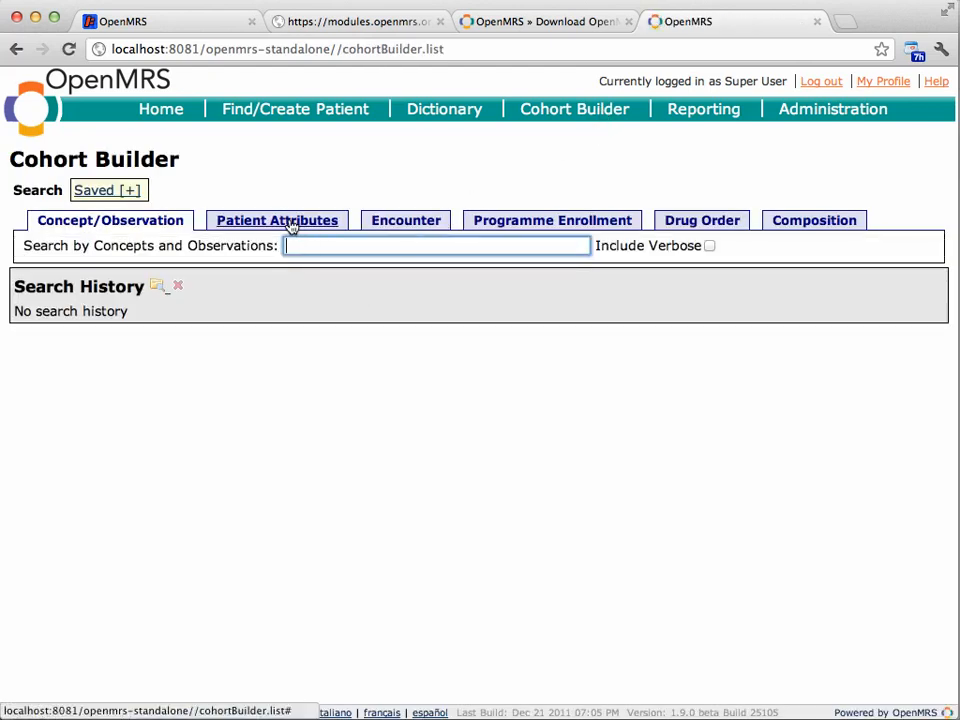
click(276, 220)
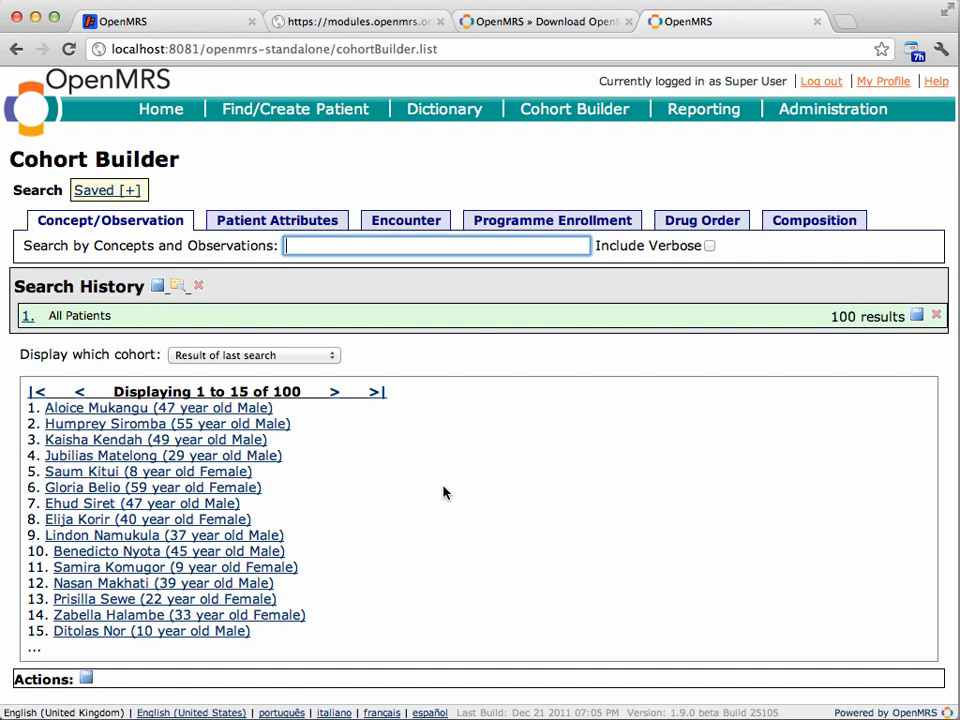
mouse_move(832, 108)
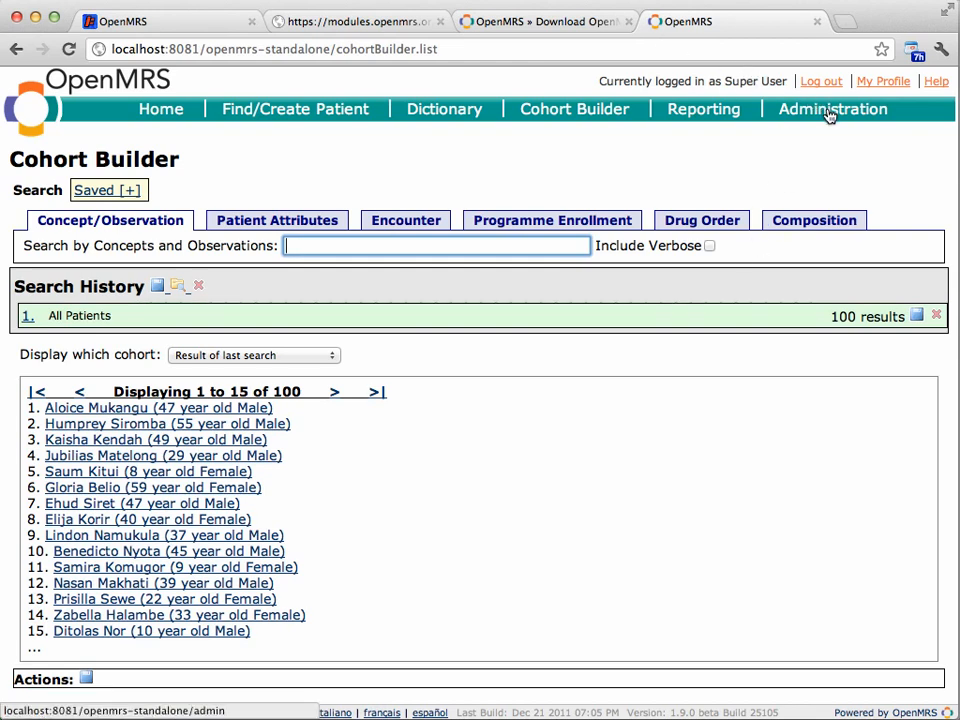
click(832, 108)
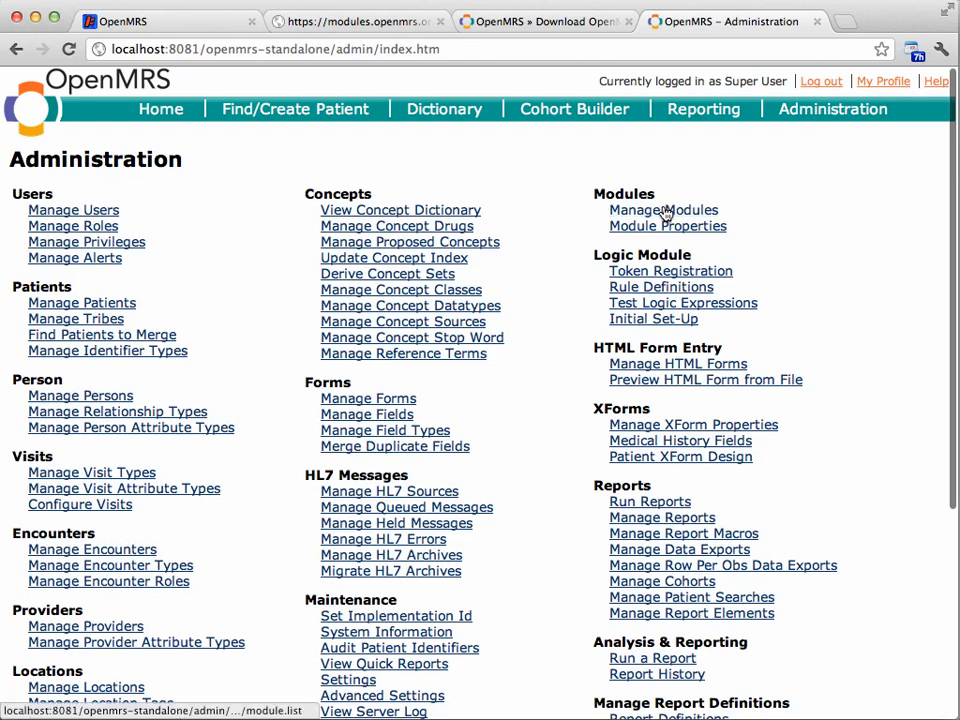
Step: Show Manage Modules with the imported Reporting, HTML Form Entry and XForms modules
click(664, 210)
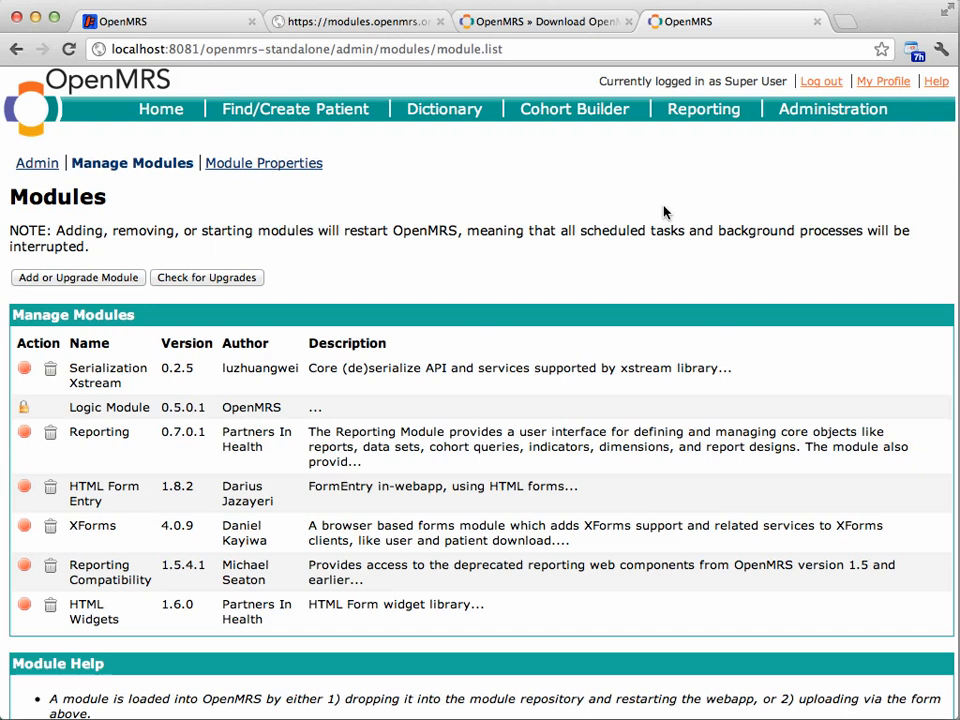
mouse_move(330, 118)
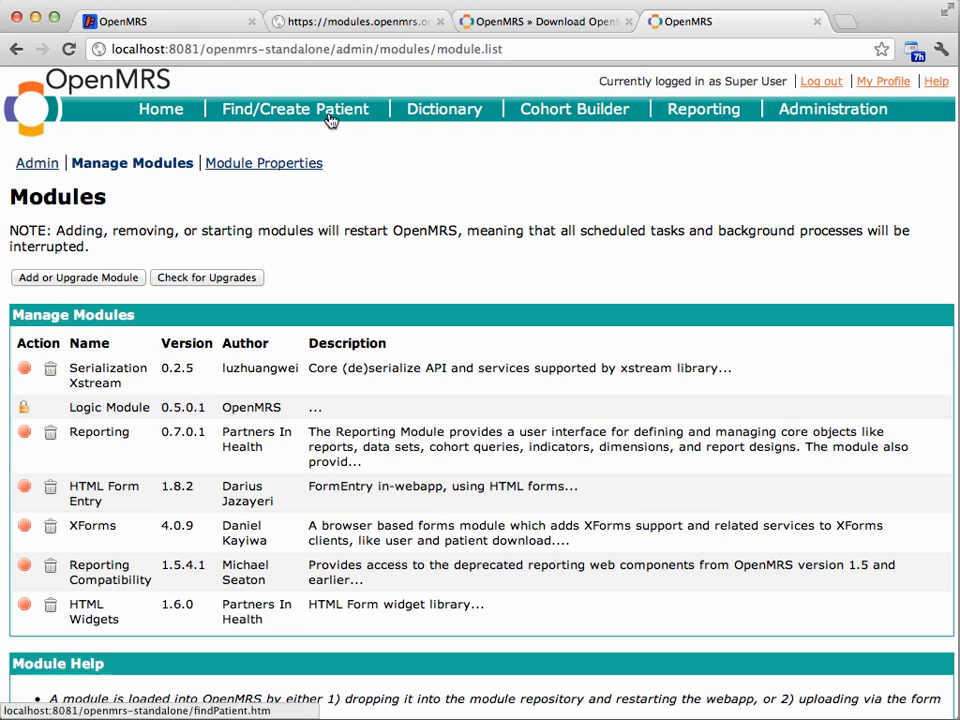
Step: Search for patients named 'darius' and 'john' on the Find/Create Patient page
click(294, 108)
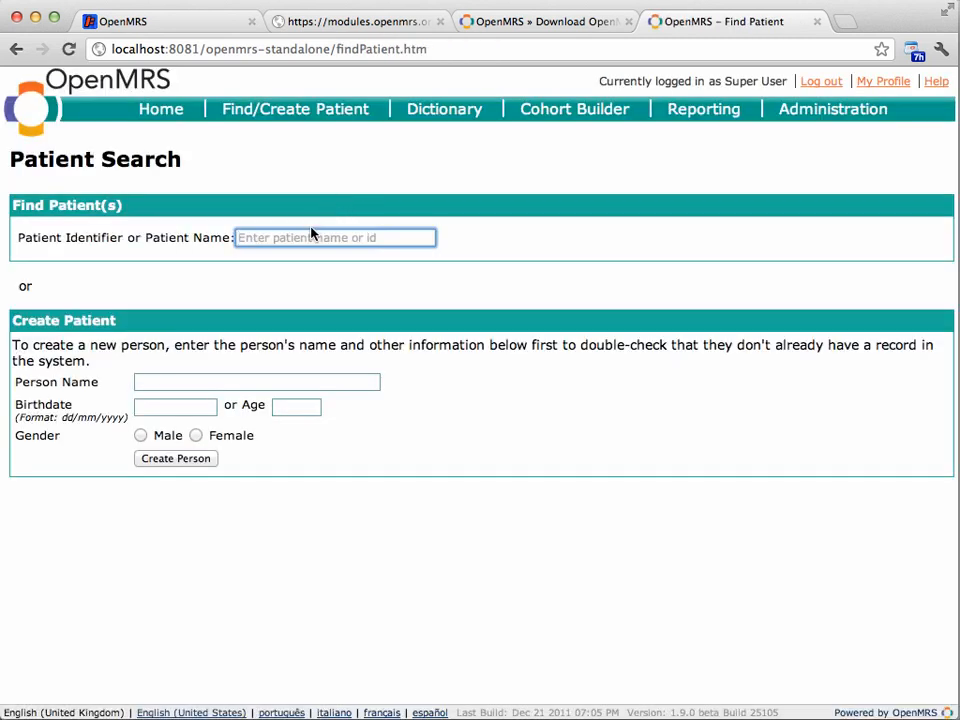
text(darius)
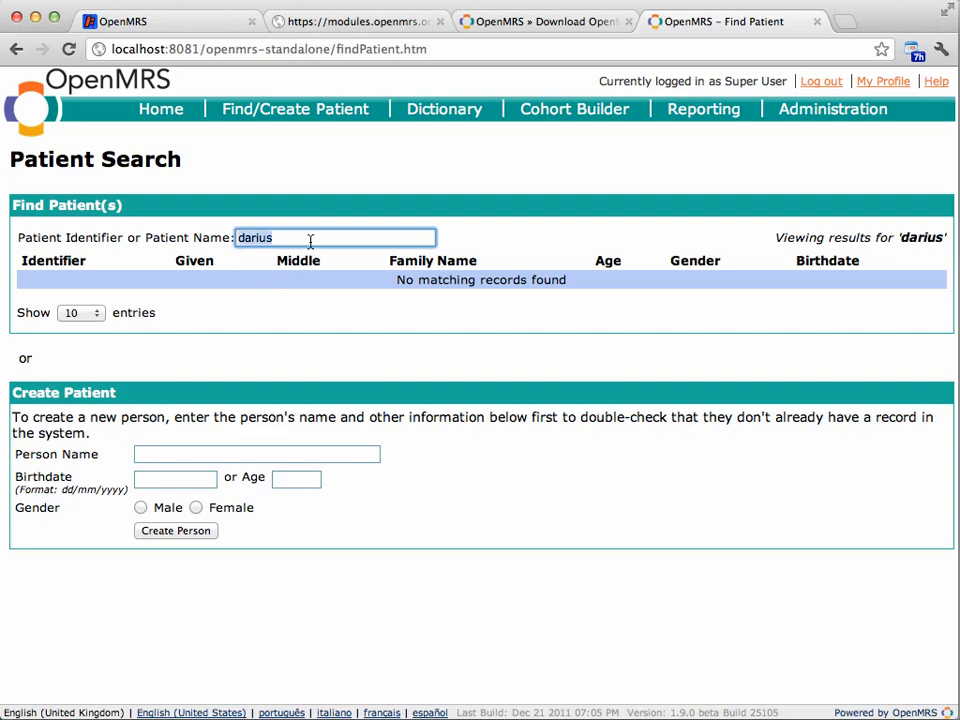
text(john)
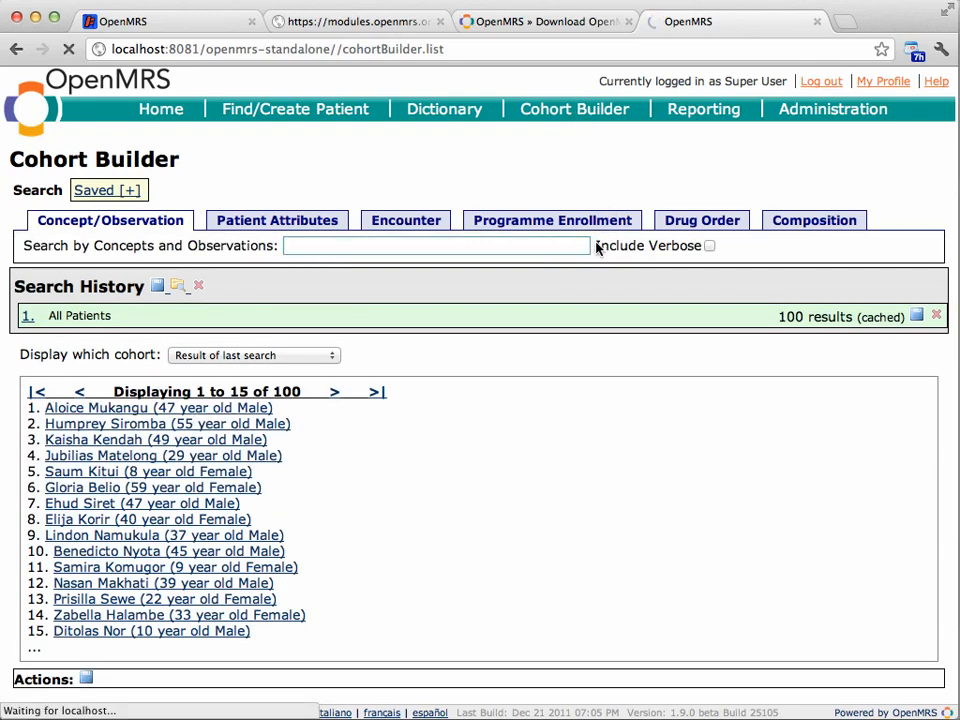
click(158, 408)
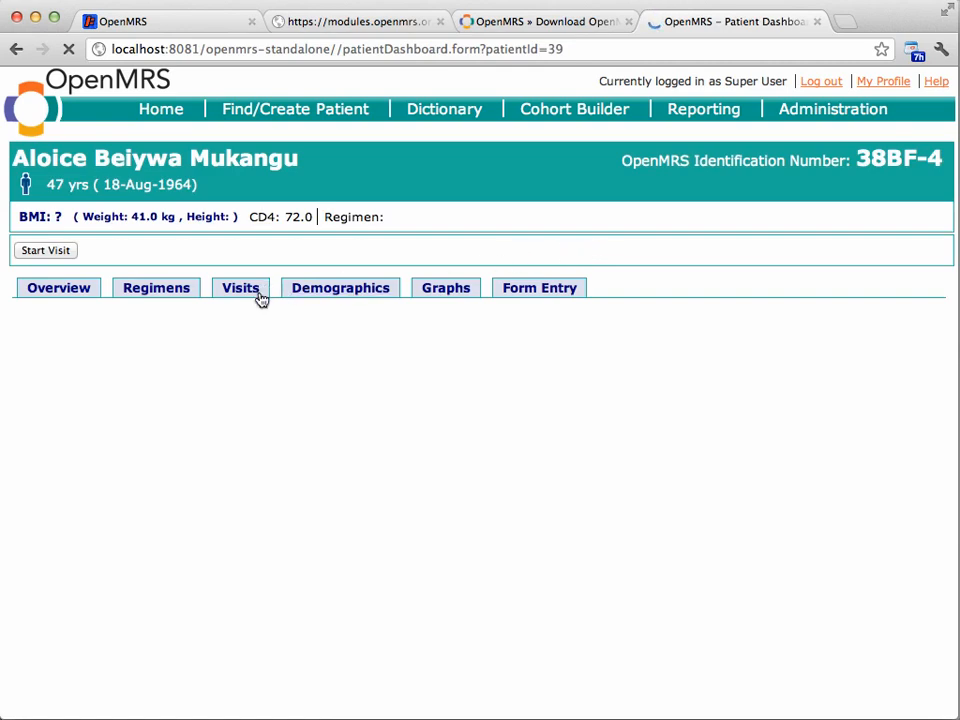
click(240, 288)
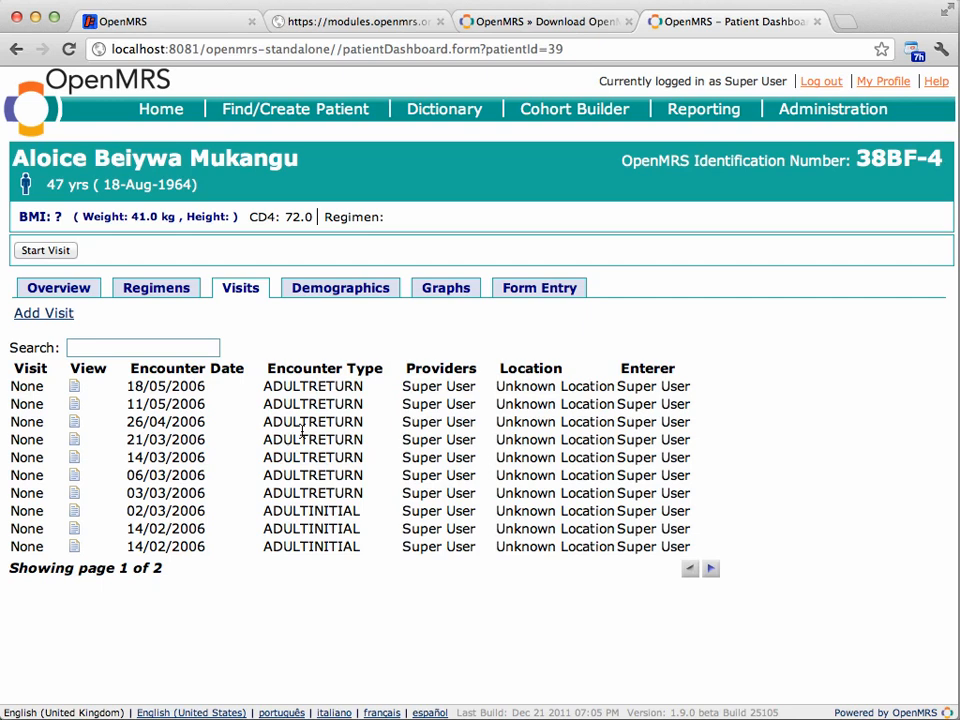
mouse_move(358, 108)
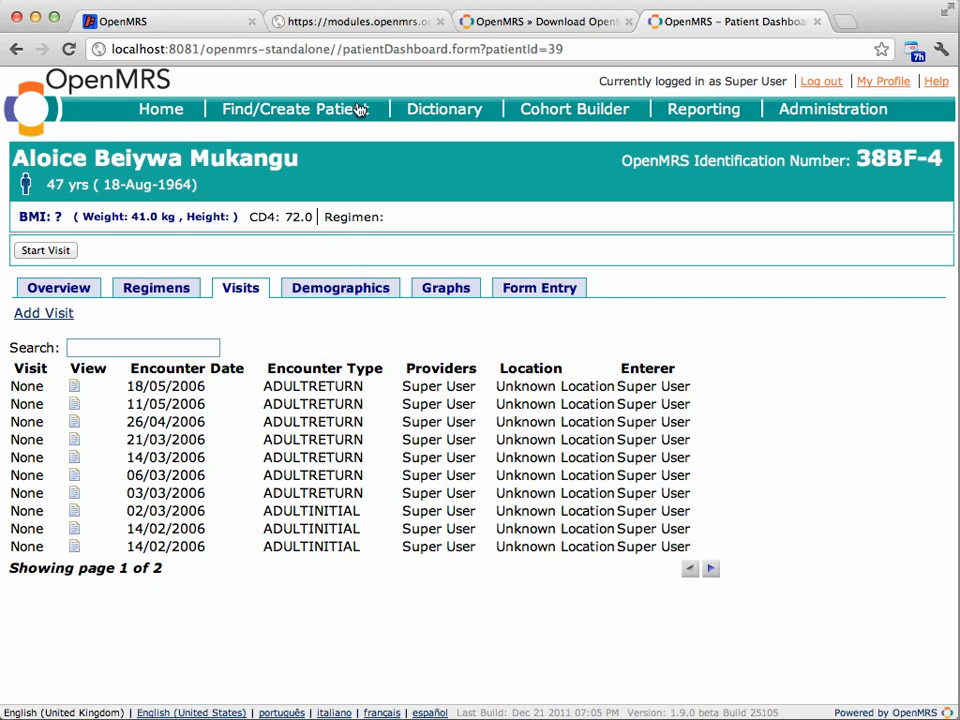